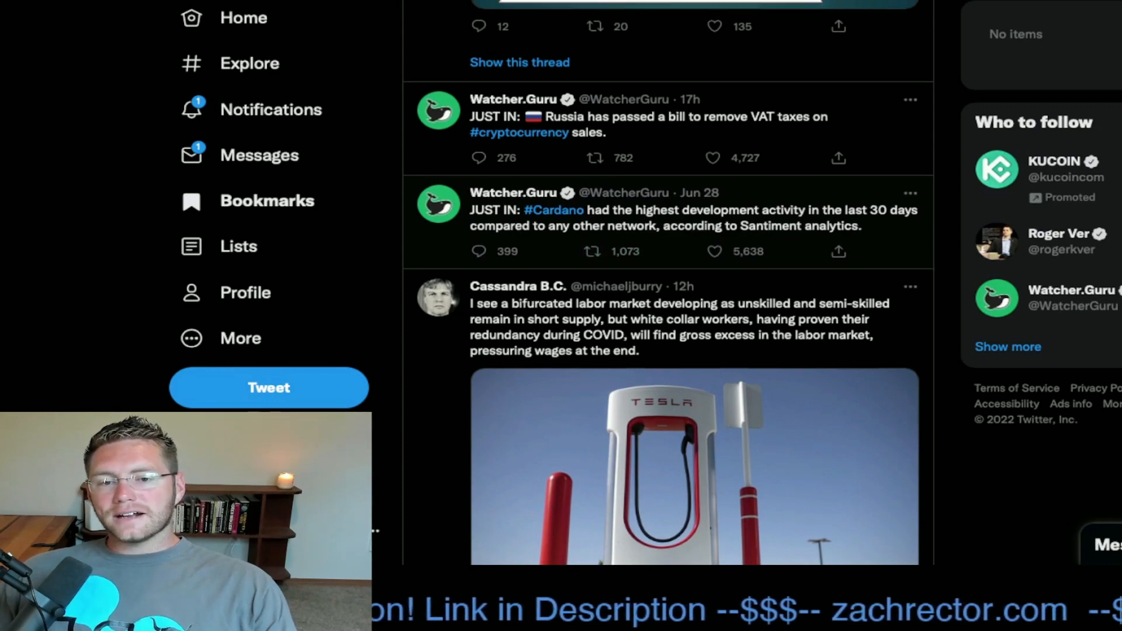
scroll("down", 3)
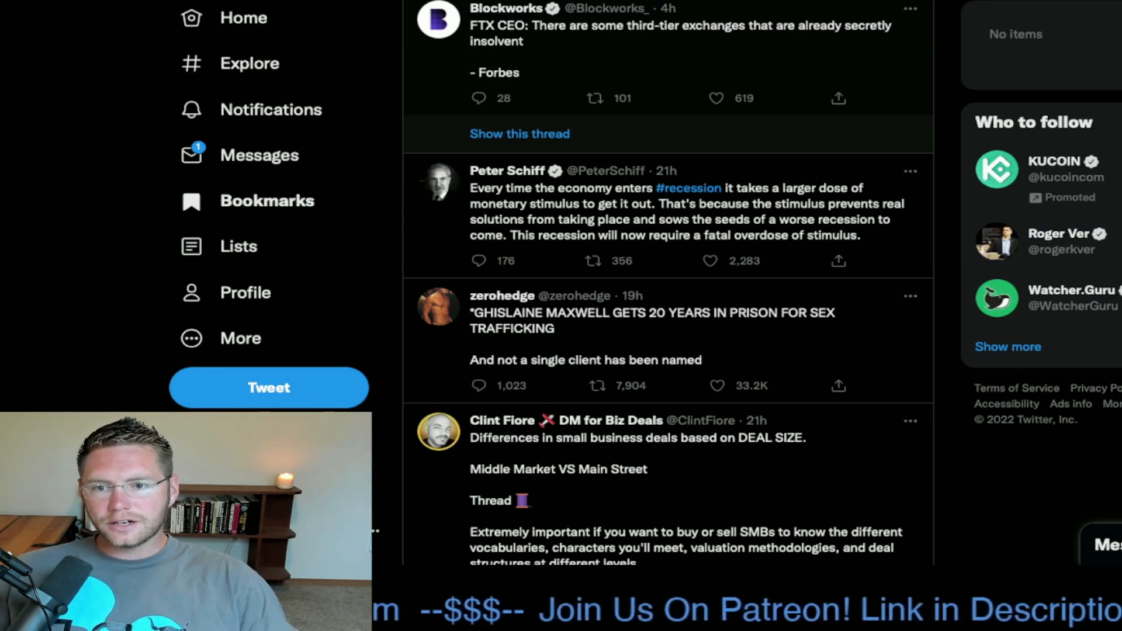
scroll("down", 3)
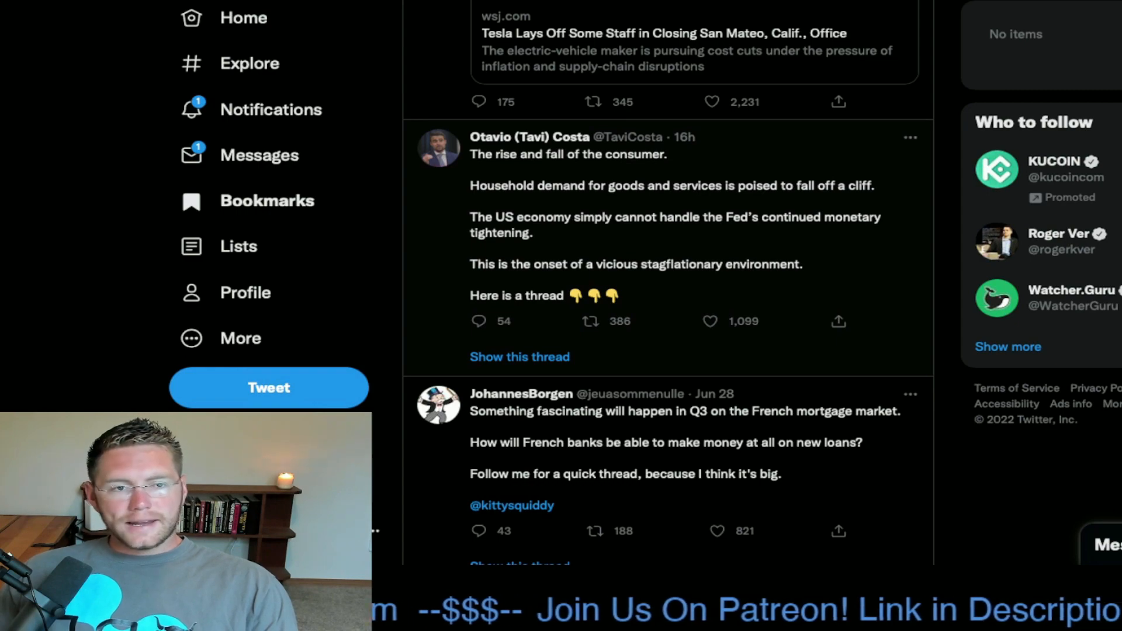
scroll("down", 3)
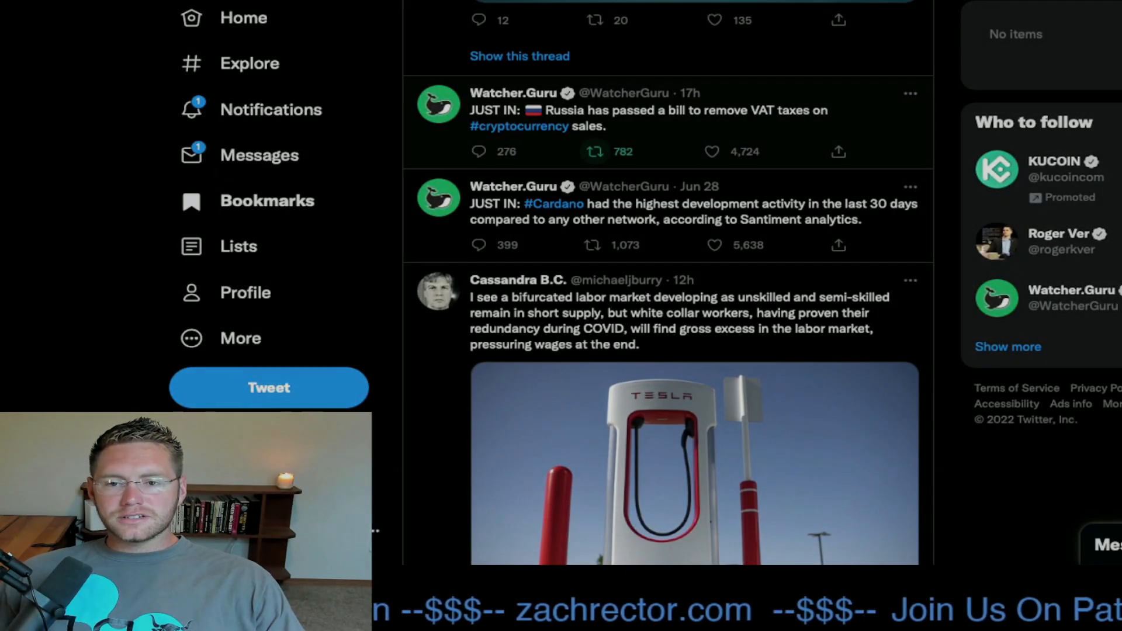
scroll("down", 3)
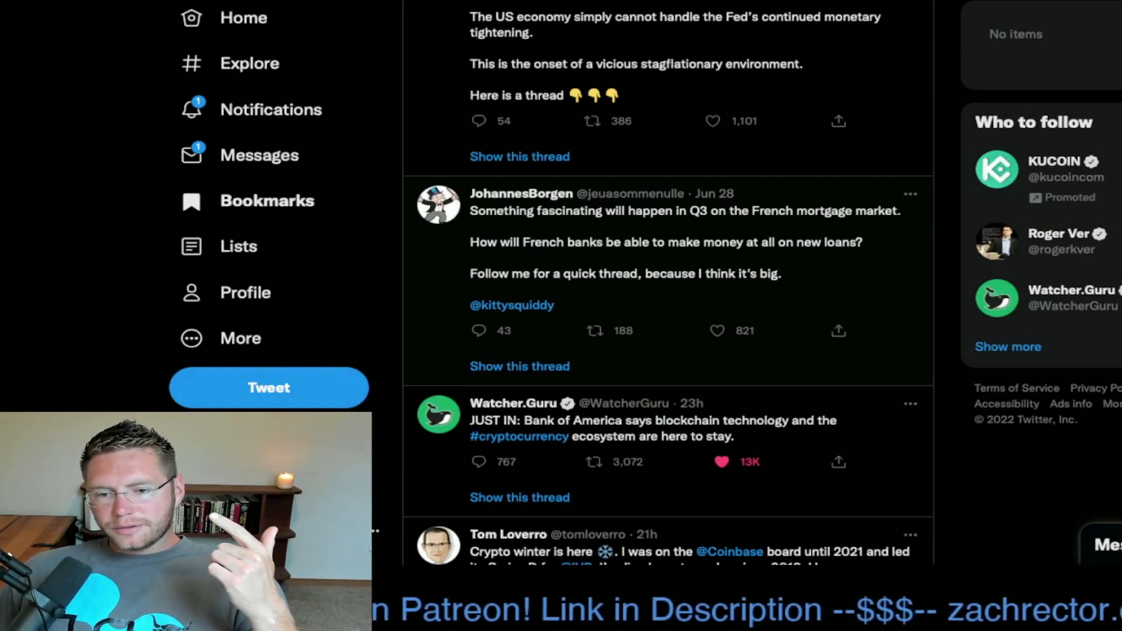
scroll("down", 3)
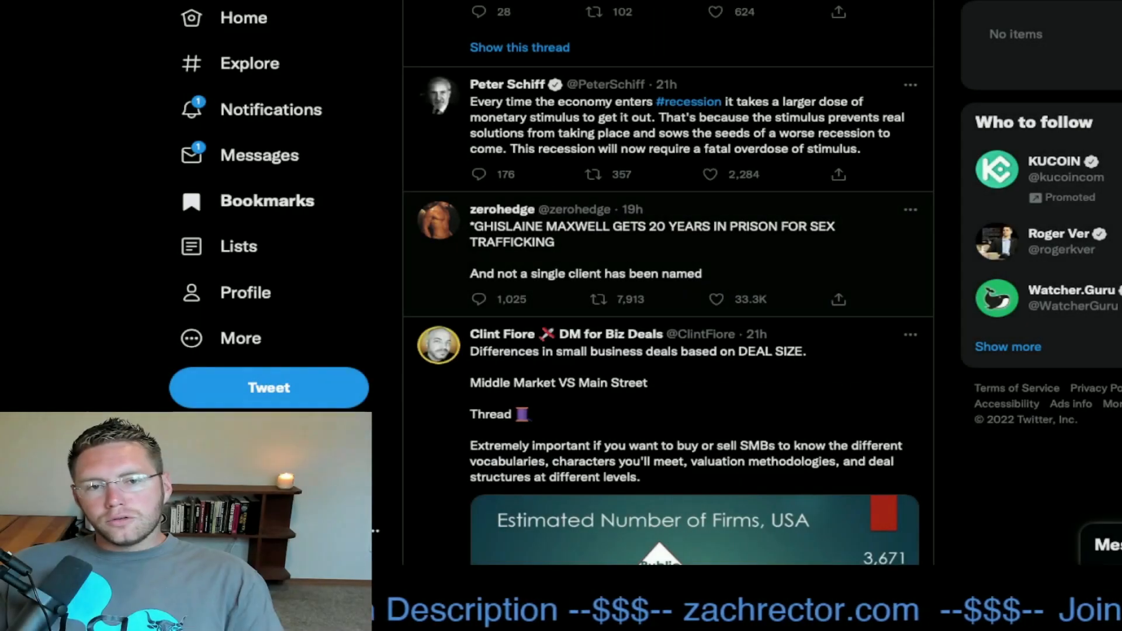